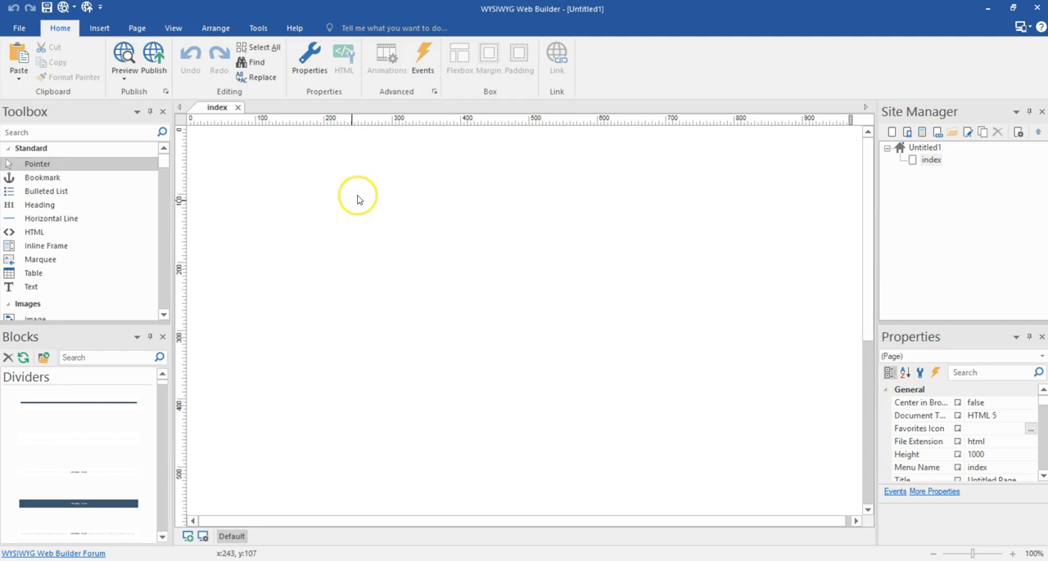
mouse_move(345, 297)
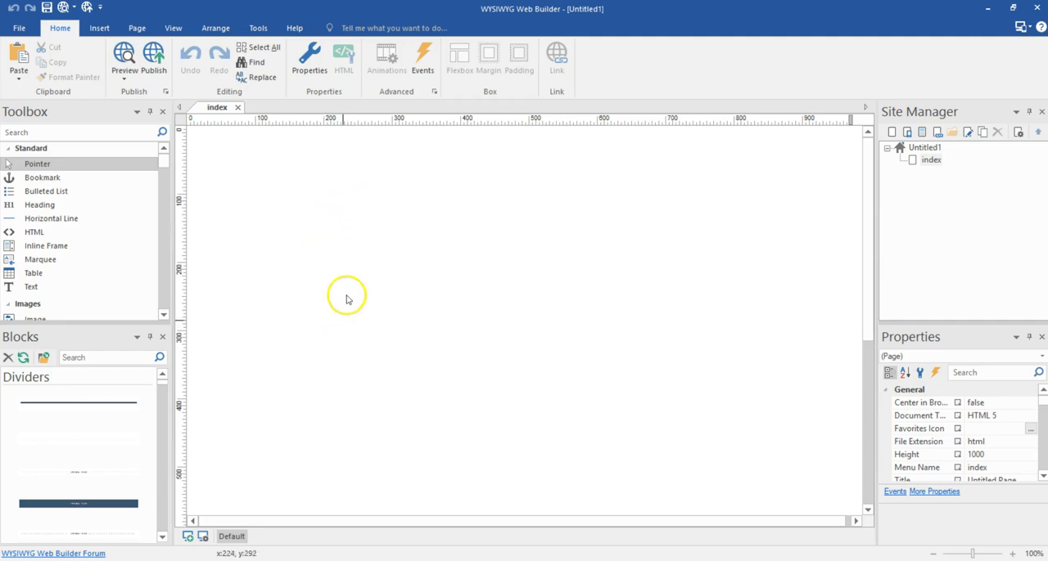
mouse_move(289, 140)
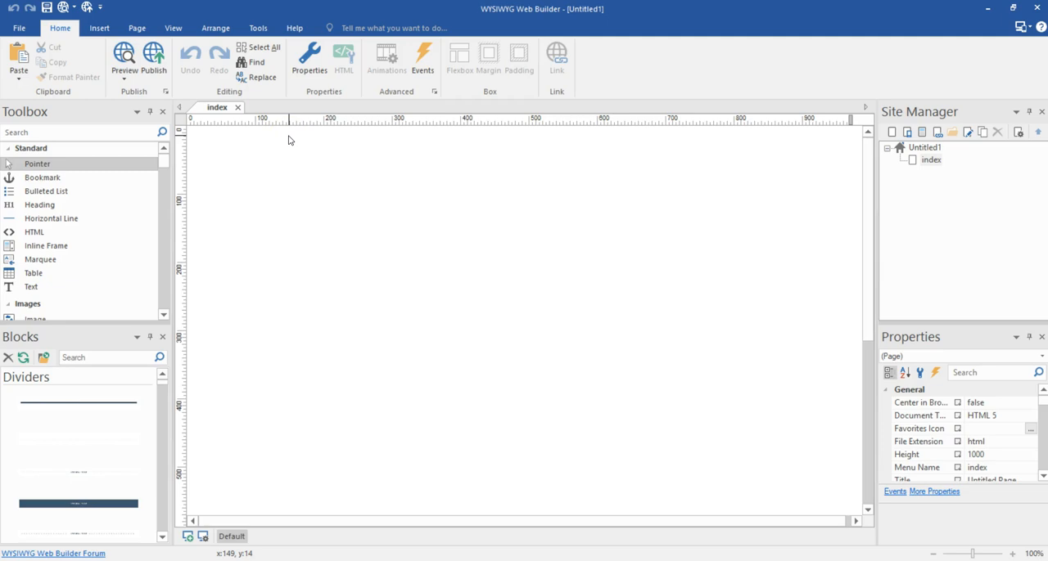
mouse_move(292, 135)
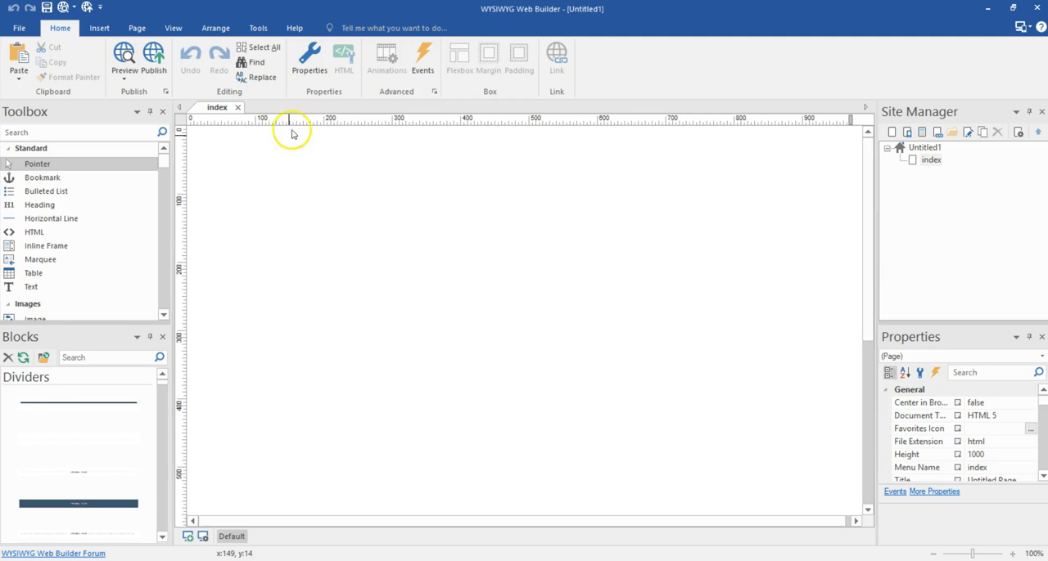
Show the Tools ribbon with font management and program options.
click(258, 27)
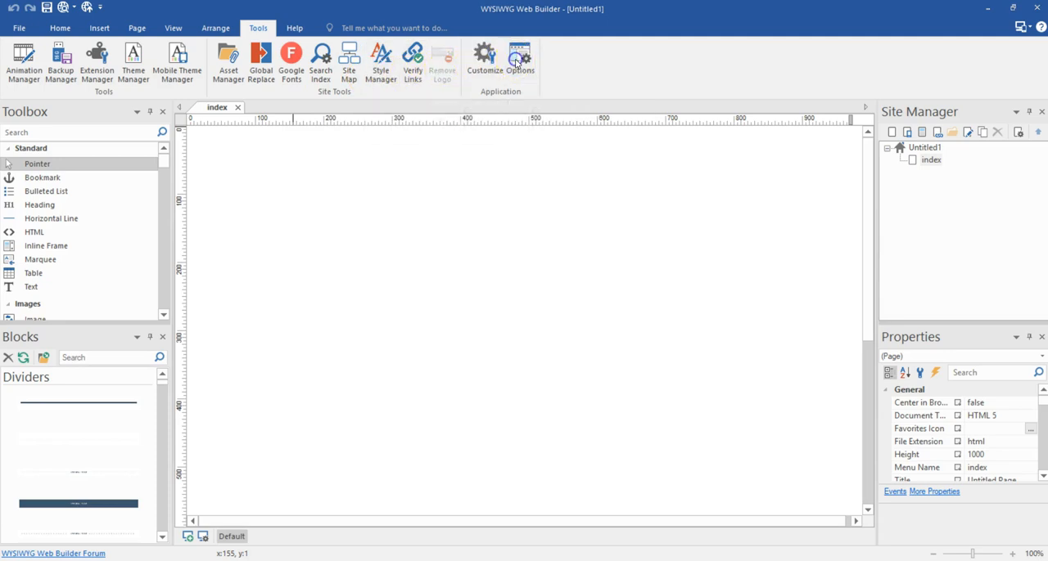
click(520, 57)
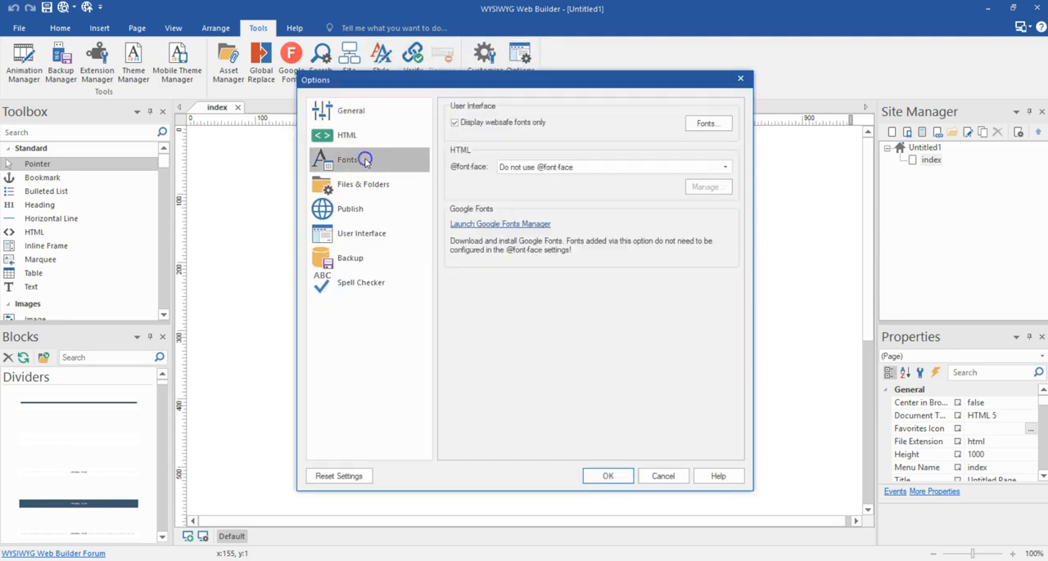
mouse_move(478, 213)
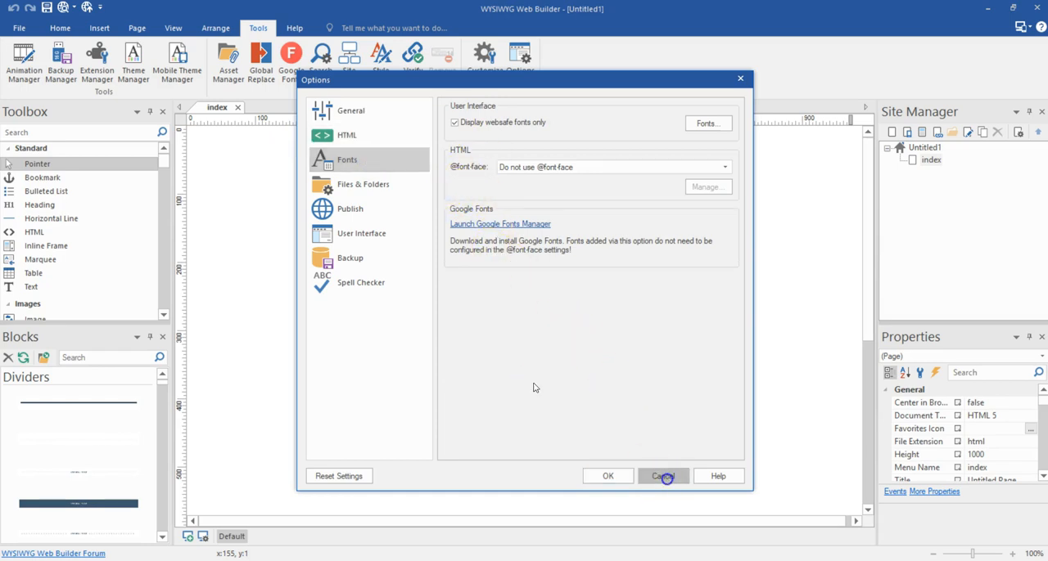
click(662, 476)
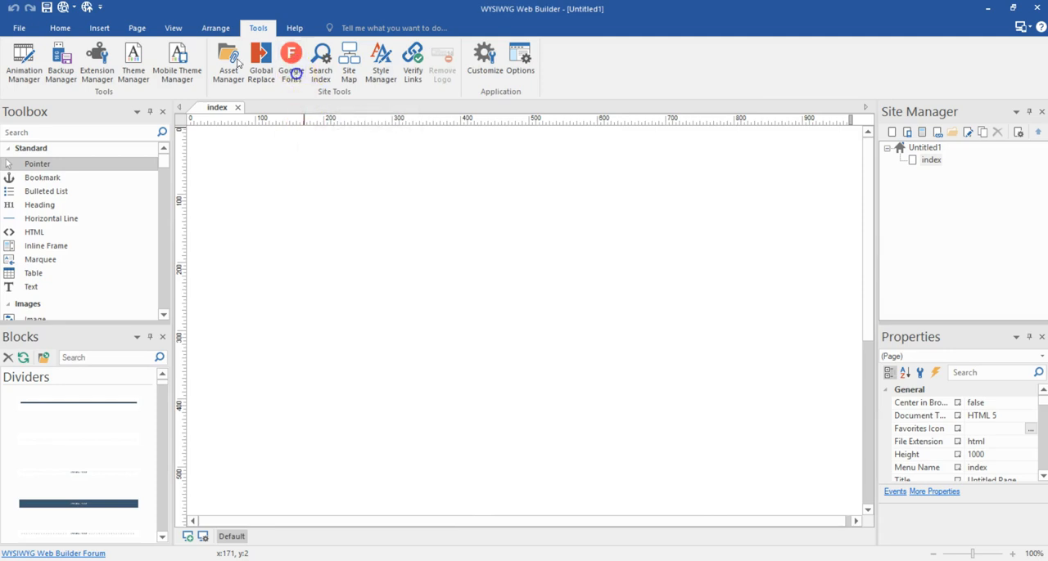
Open the Google Fonts manager's Add dialog and focus its font search field.
click(291, 61)
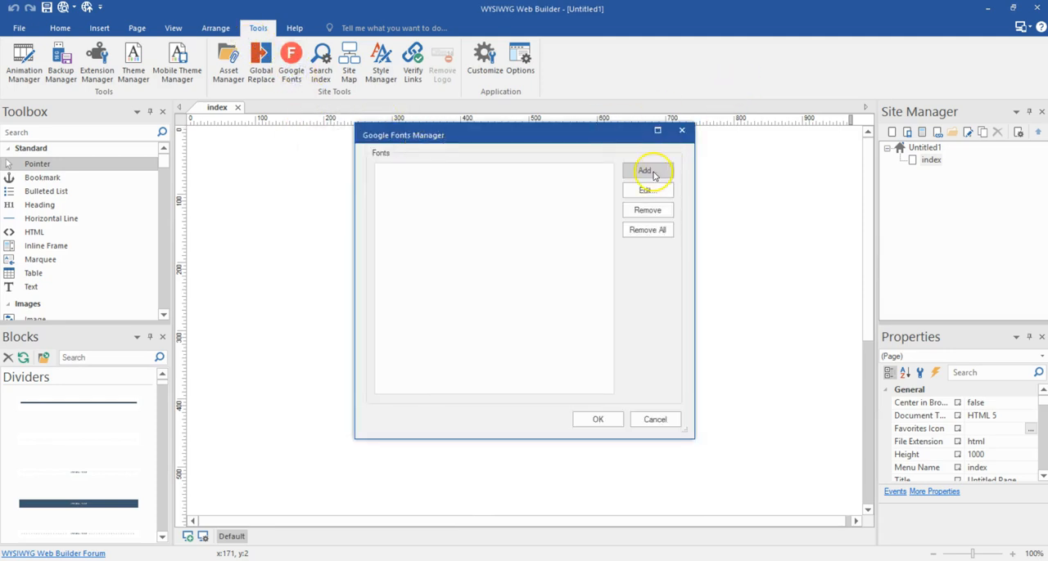
click(648, 171)
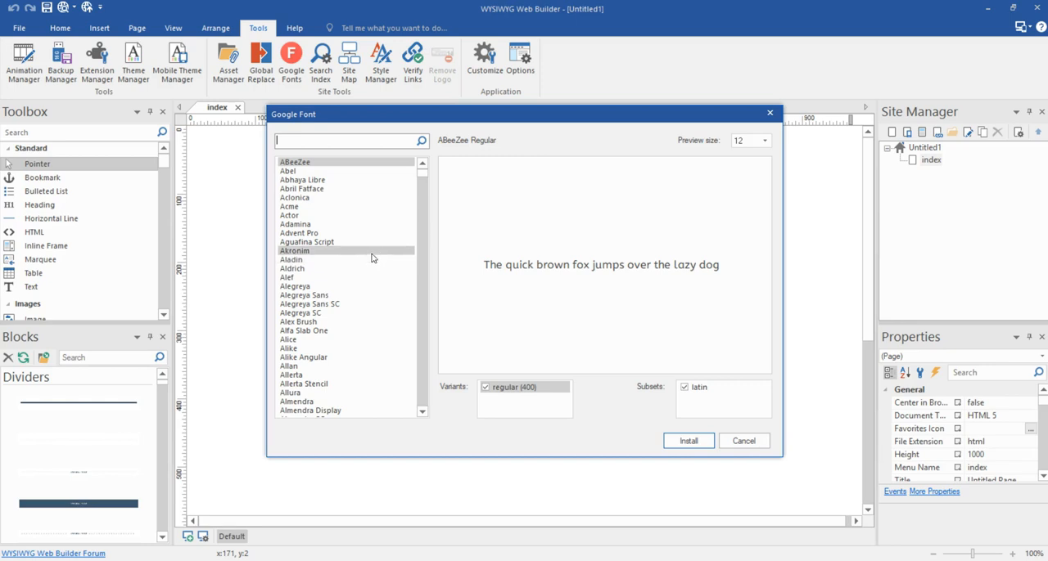
mouse_move(456, 199)
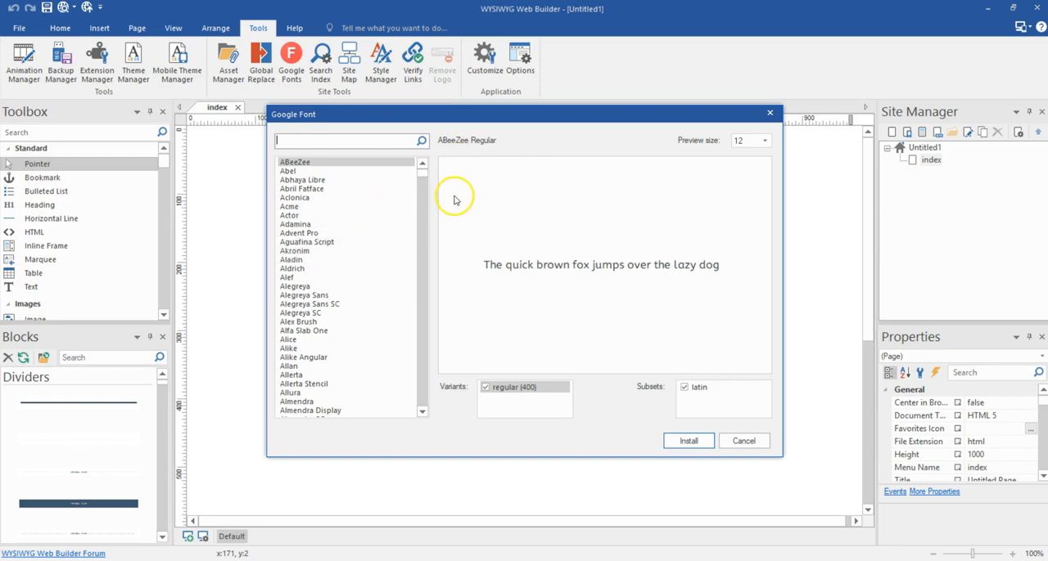
click(352, 141)
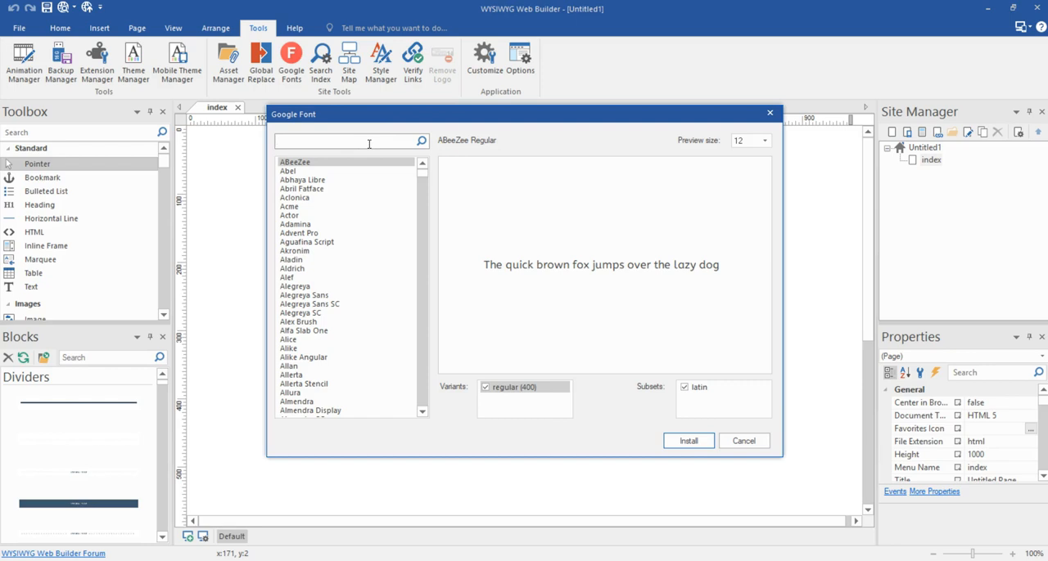
Search 'open' to narrow the Google font list to Open Sans, Latin subset checked.
text(open)
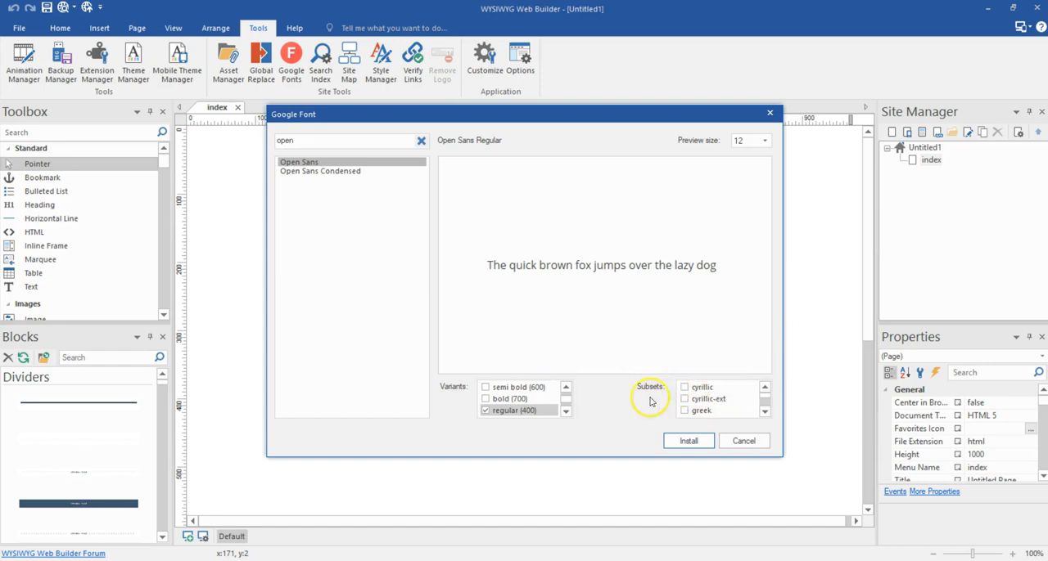
click(765, 399)
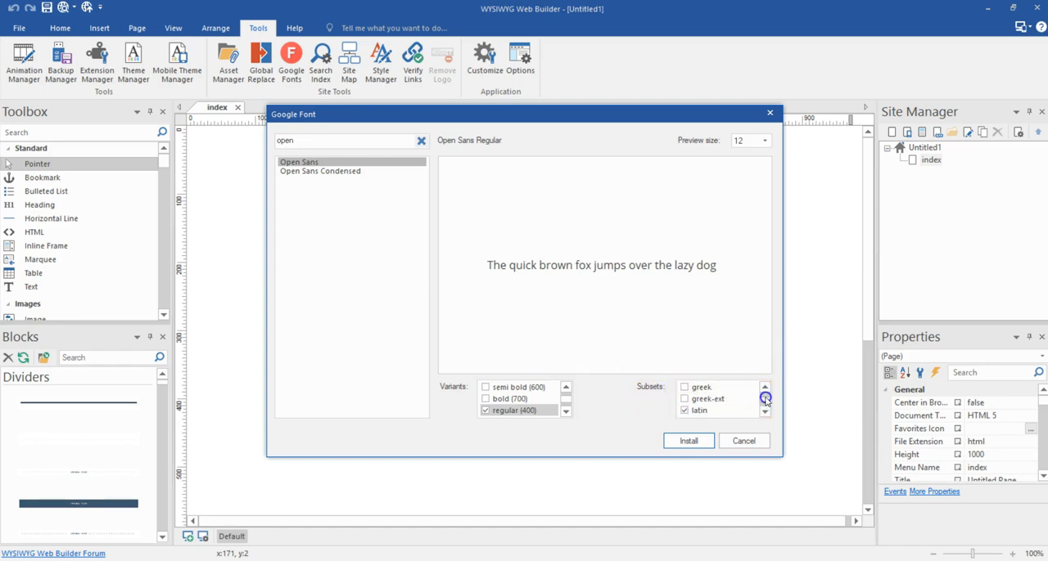
click(764, 411)
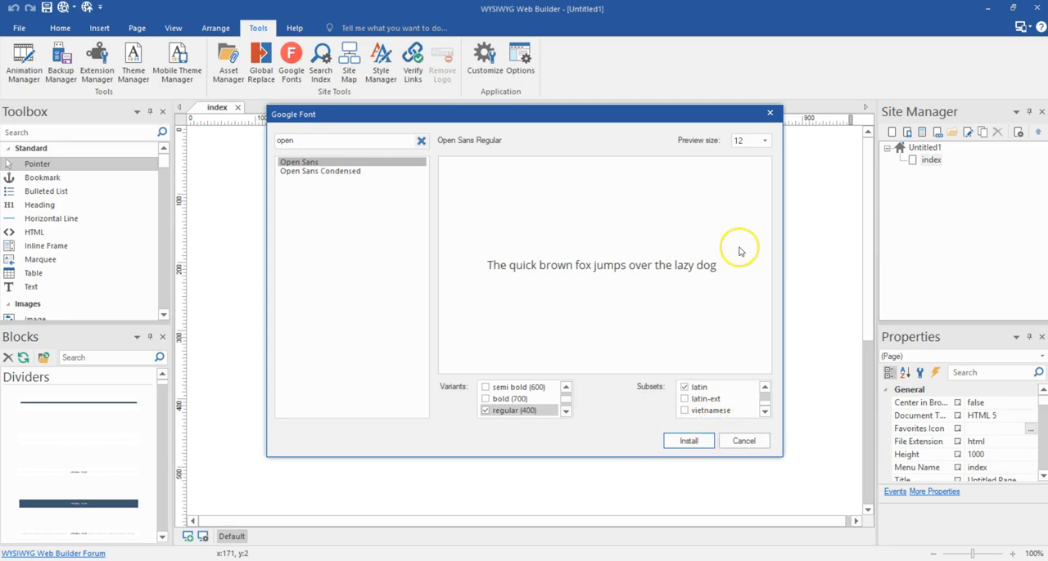
mouse_move(533, 247)
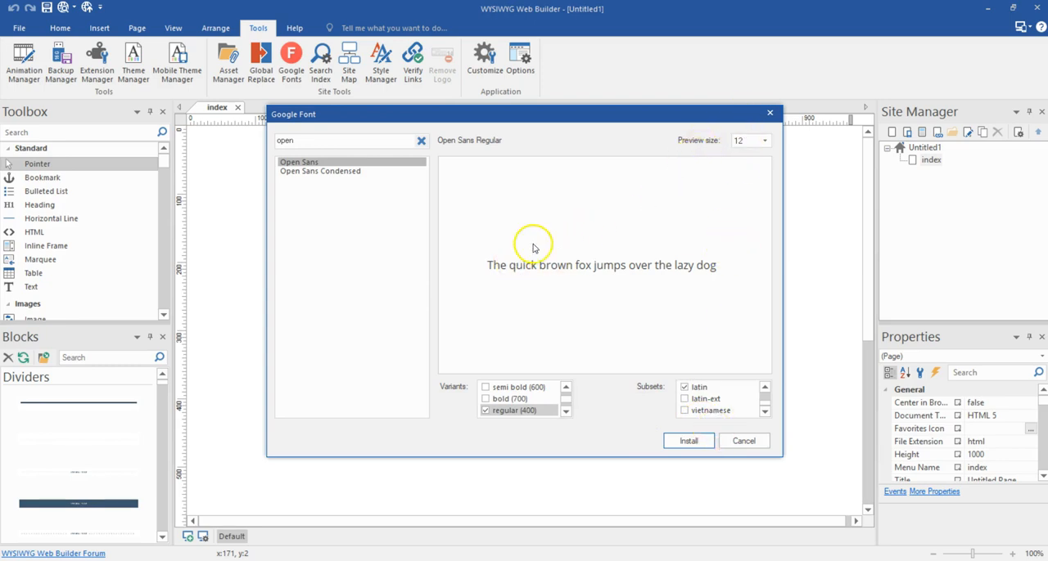
Set the Open Sans preview size to 22.
click(764, 140)
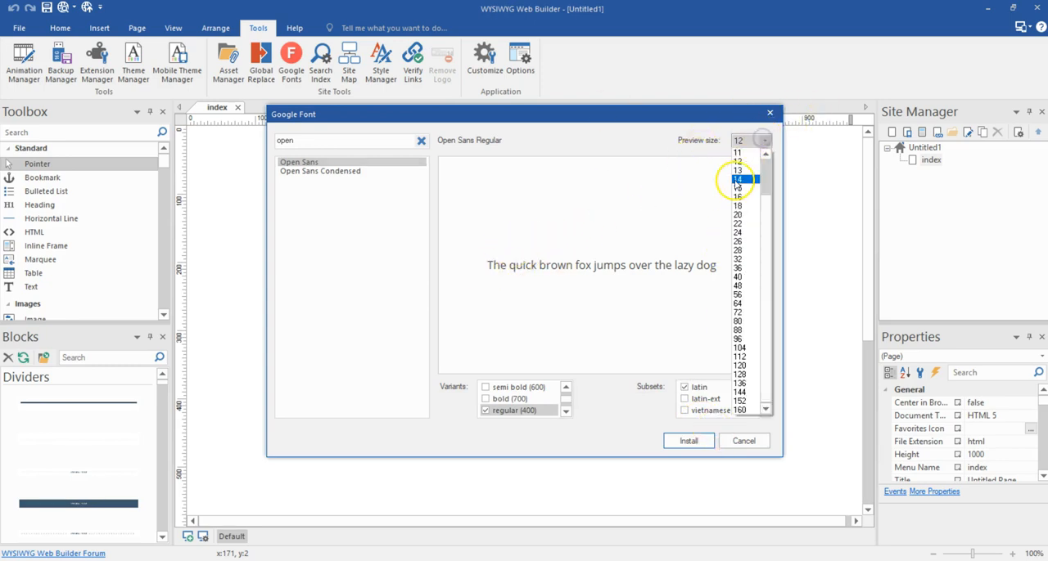
click(737, 179)
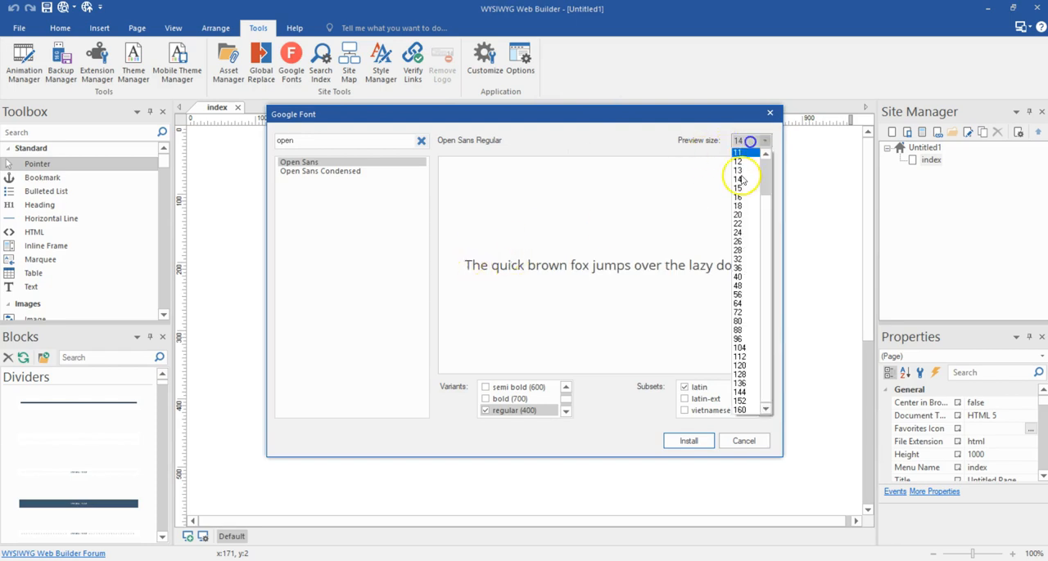
click(738, 223)
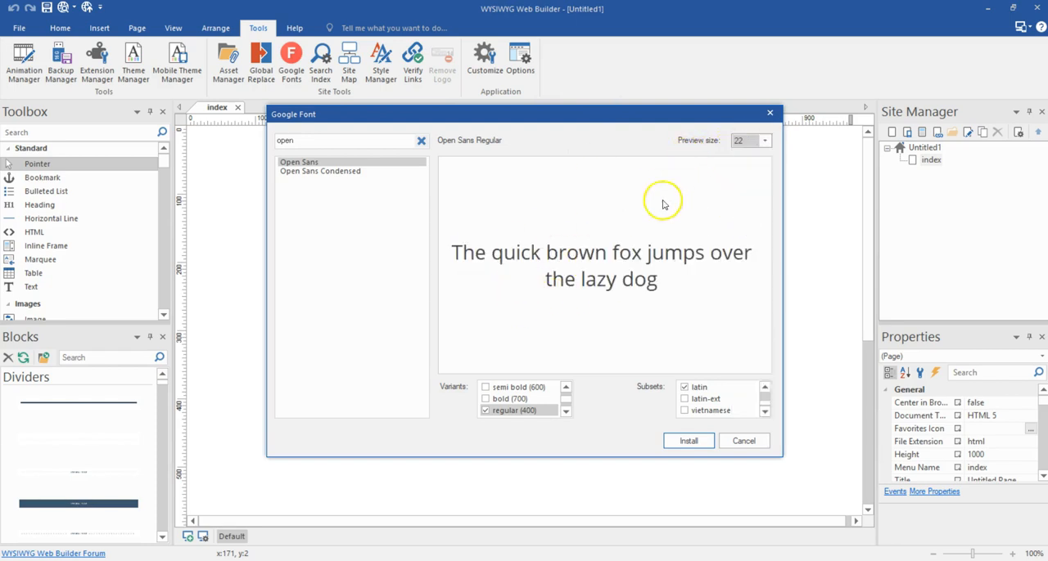
click(763, 140)
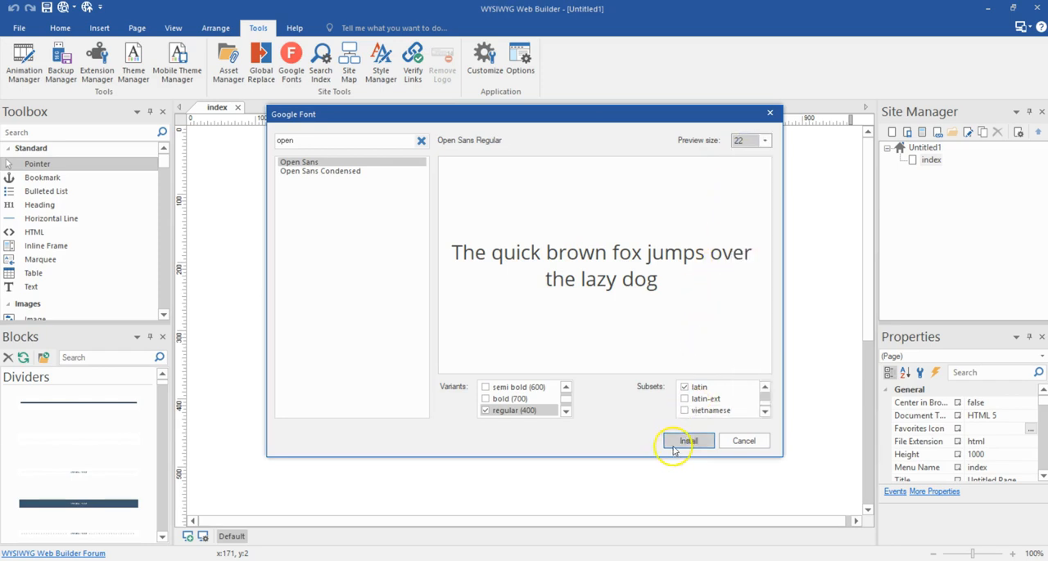
Install Open Sans and confirm the Google Fonts manager with OK.
click(687, 441)
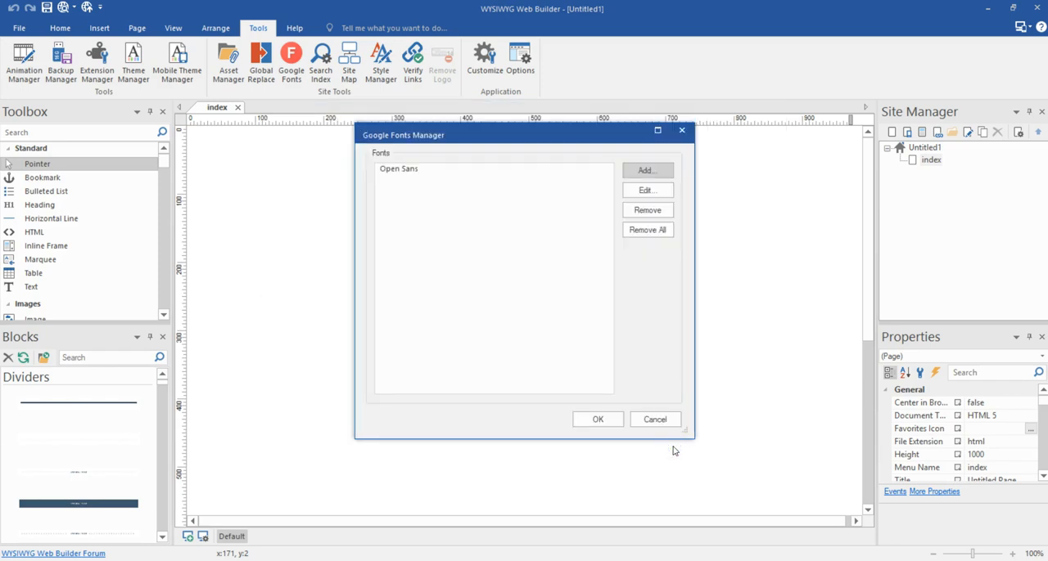
mouse_move(578, 229)
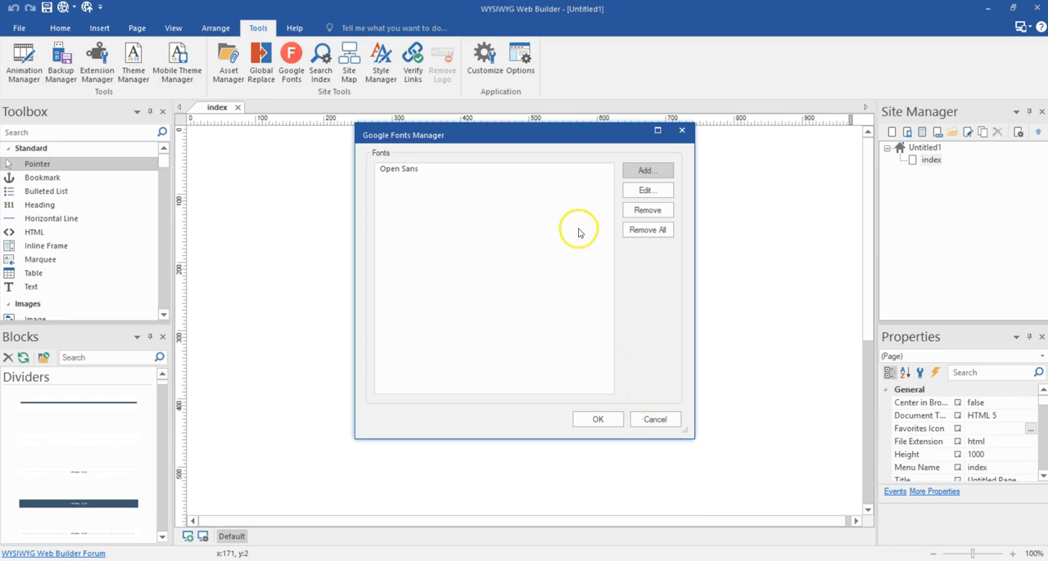
mouse_move(460, 196)
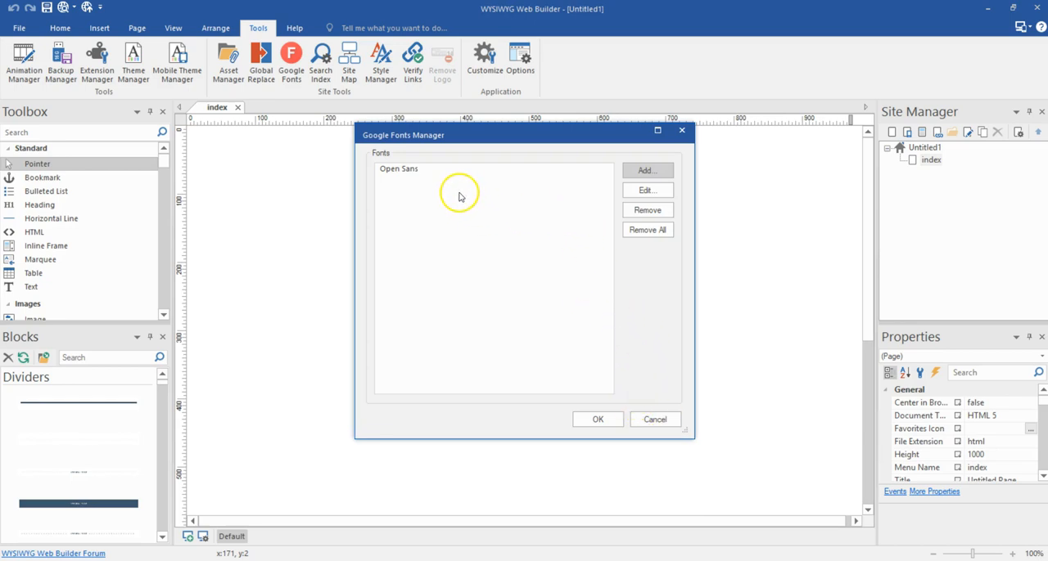
click(399, 168)
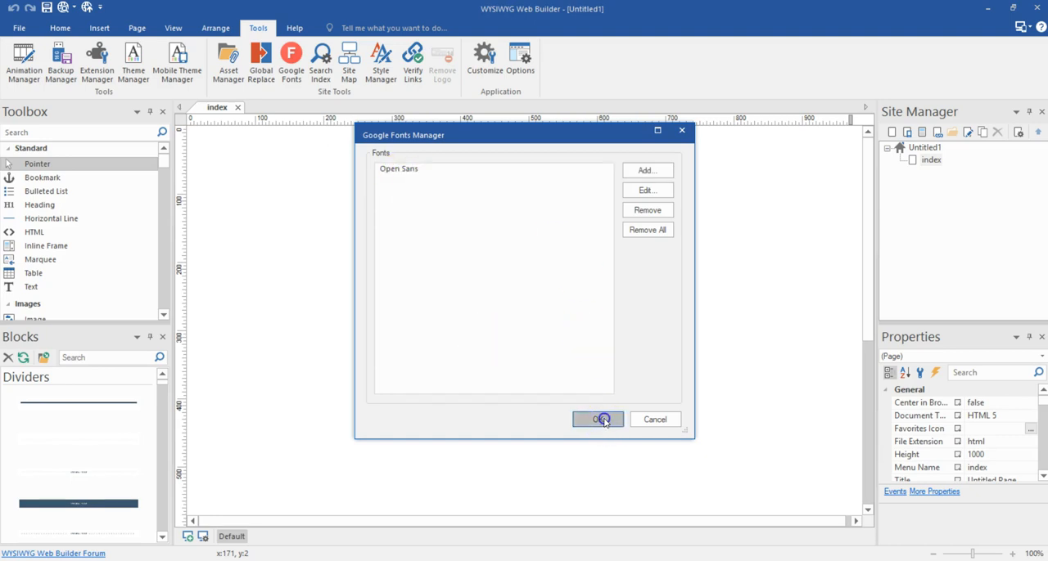
click(597, 419)
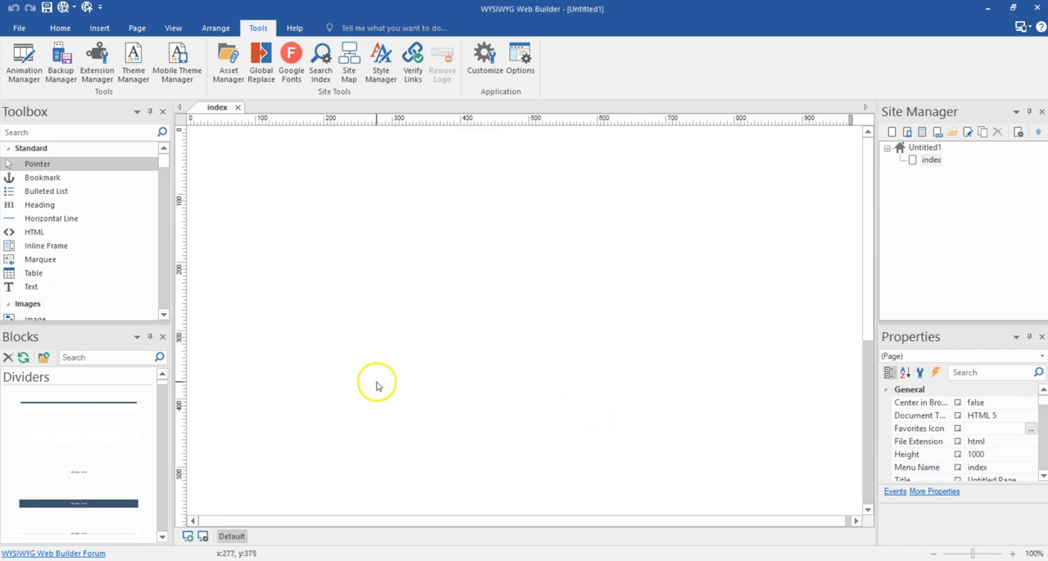
mouse_move(192, 339)
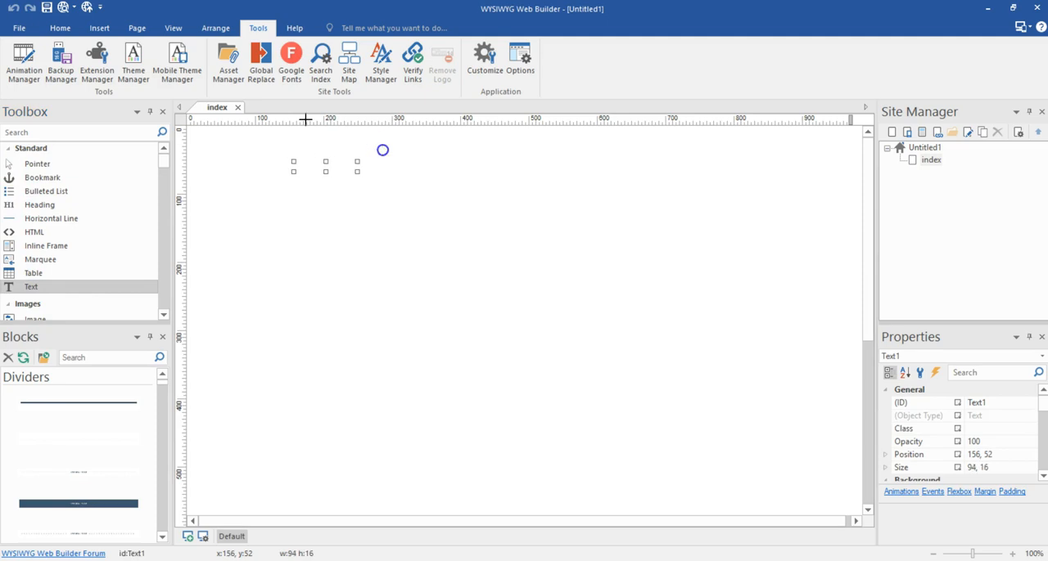
Insert a text object near the top left of the index page.
double_click(323, 168)
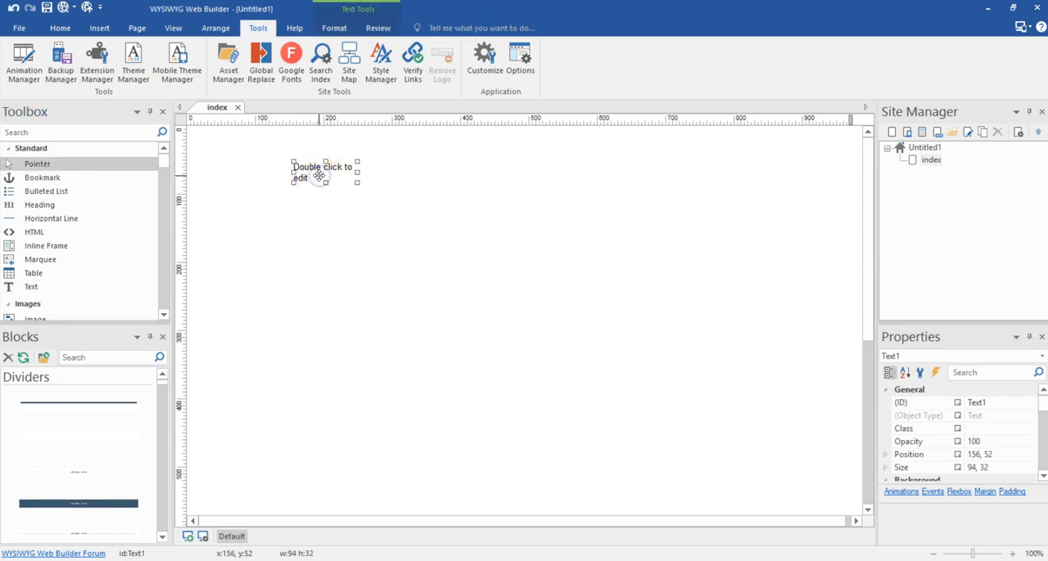
click(334, 28)
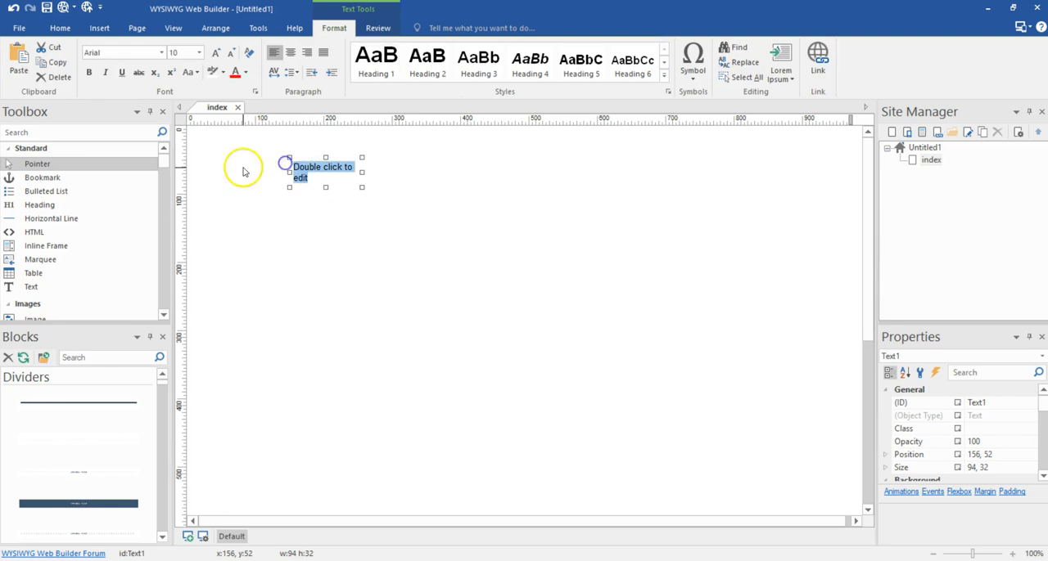
Apply Open Sans, then Open Sans ExtraBold, to the placeholder text.
click(158, 52)
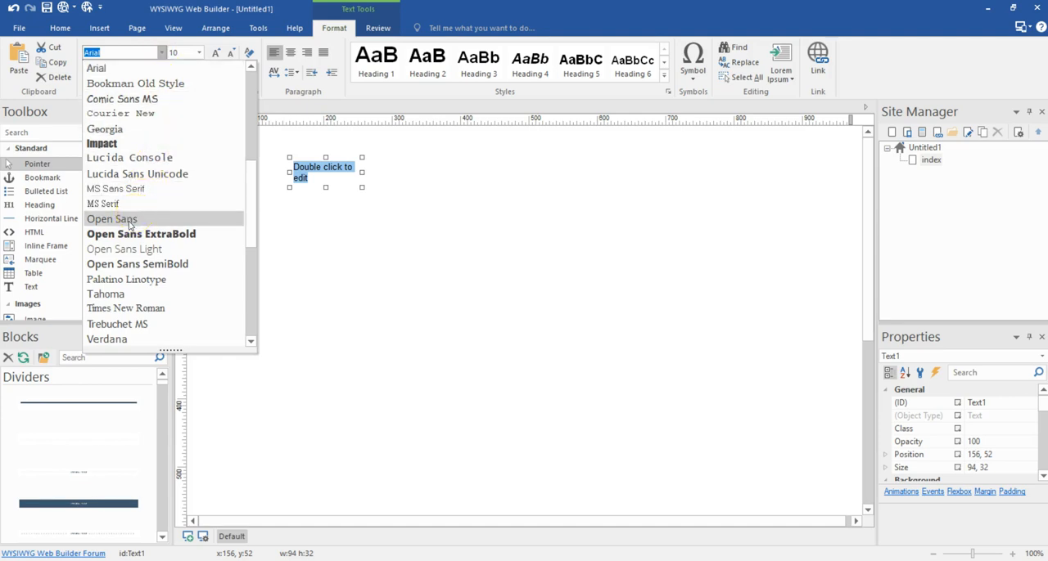
click(111, 218)
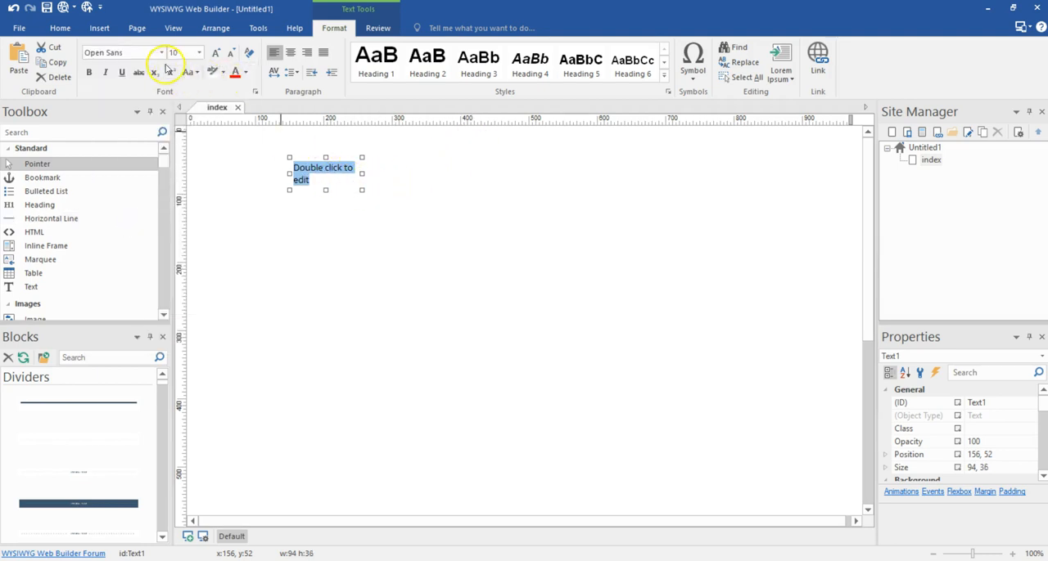
click(162, 52)
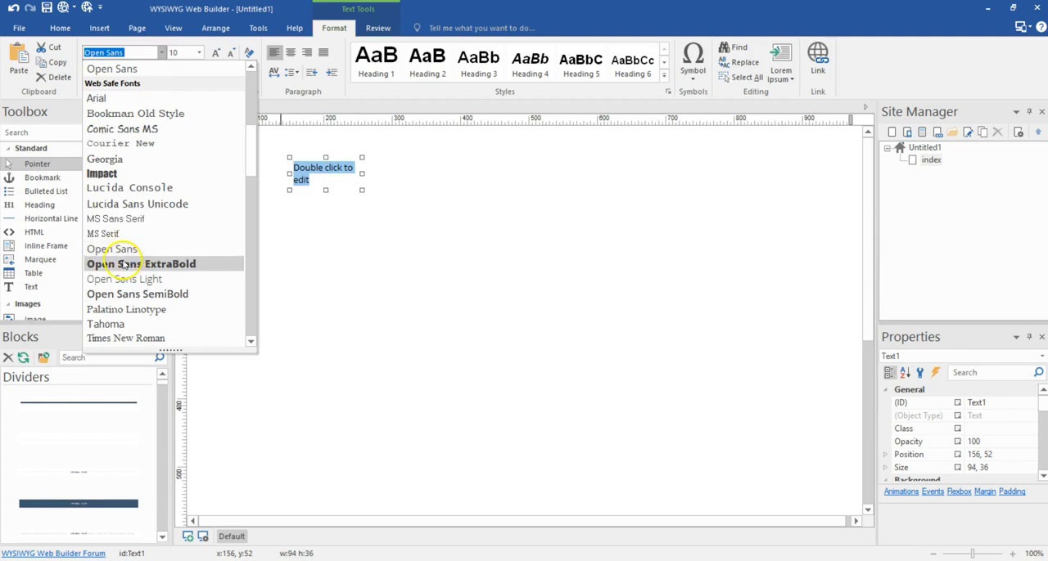
mouse_move(136, 294)
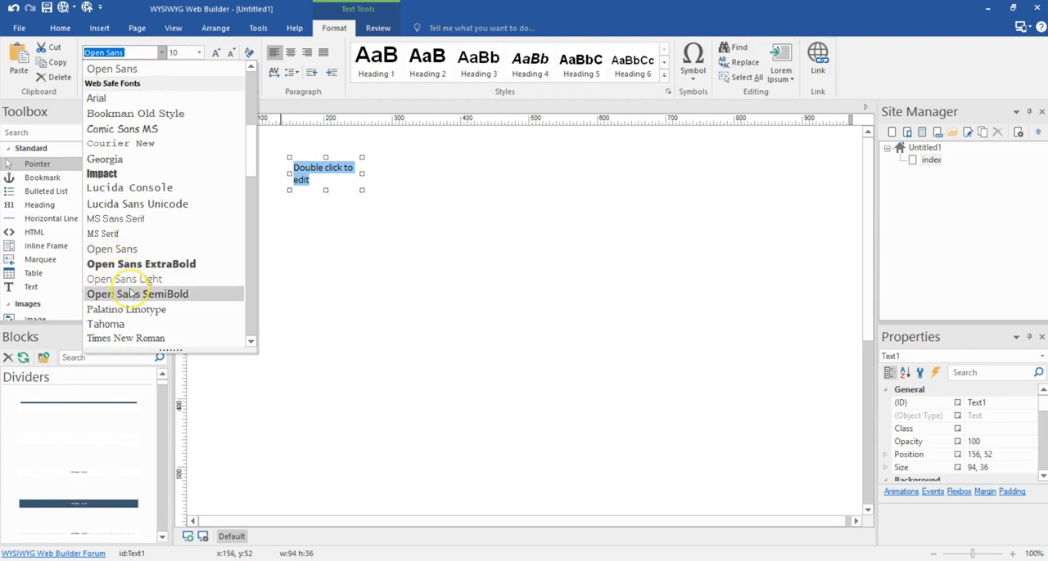
mouse_move(192, 263)
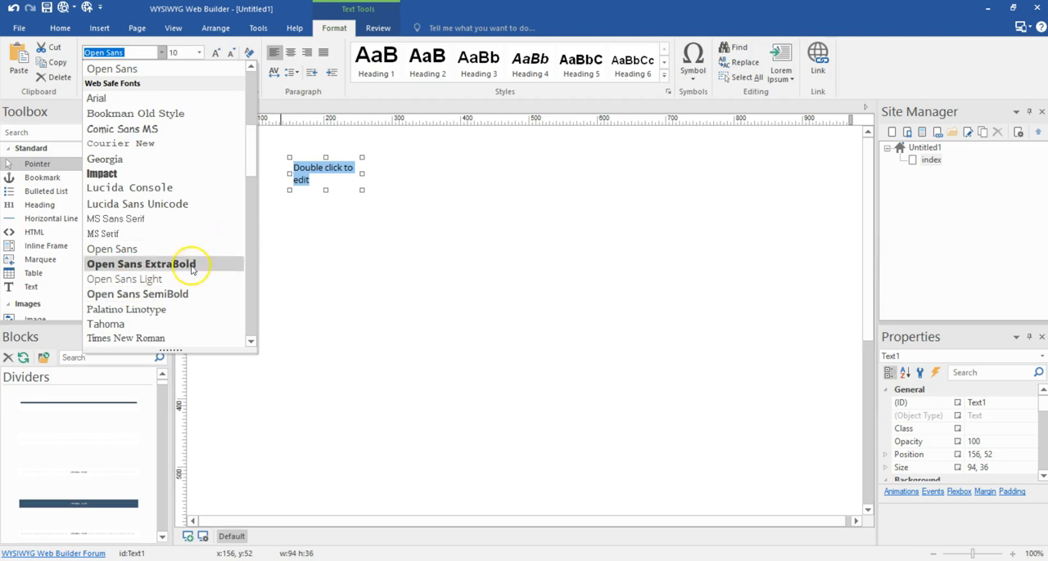
click(137, 293)
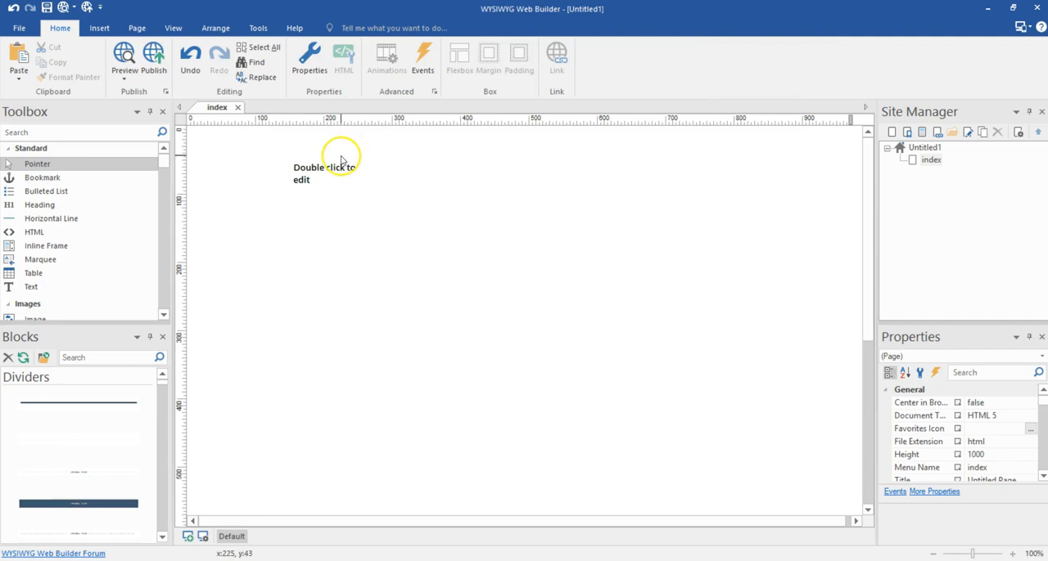
mouse_move(314, 152)
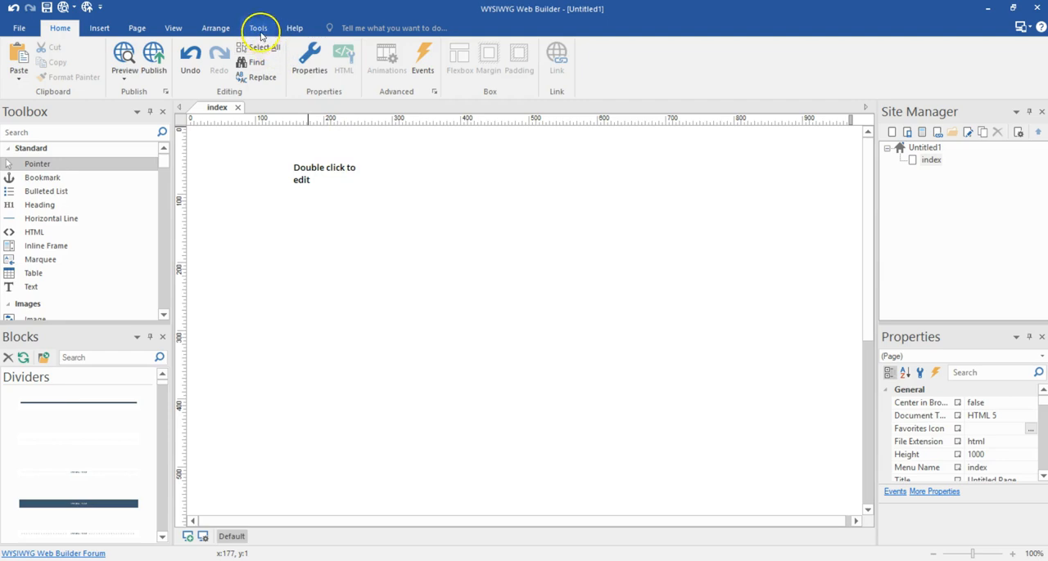
Open the application Options dialog from the Tools tab.
click(258, 27)
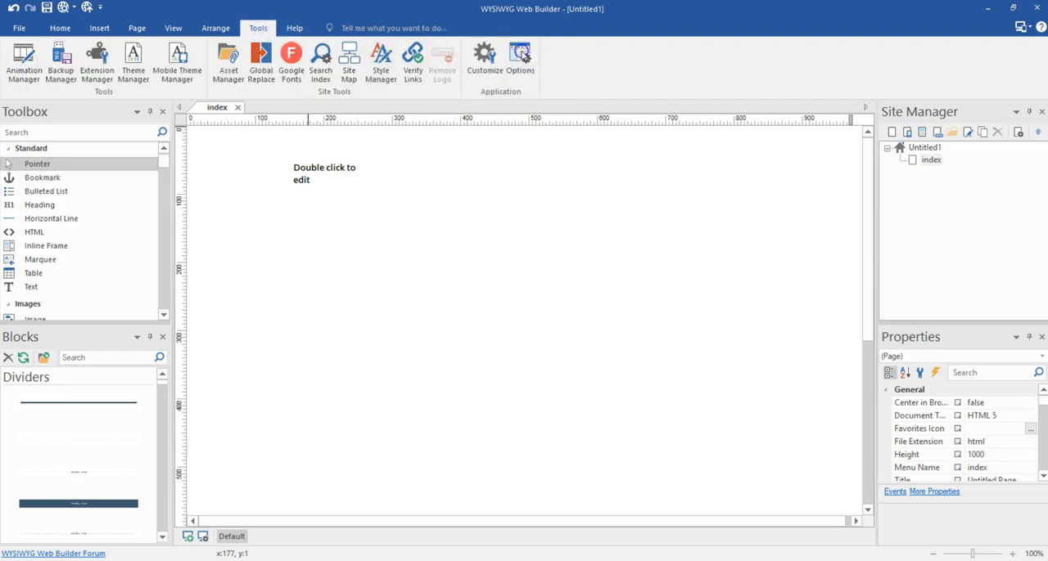
click(521, 55)
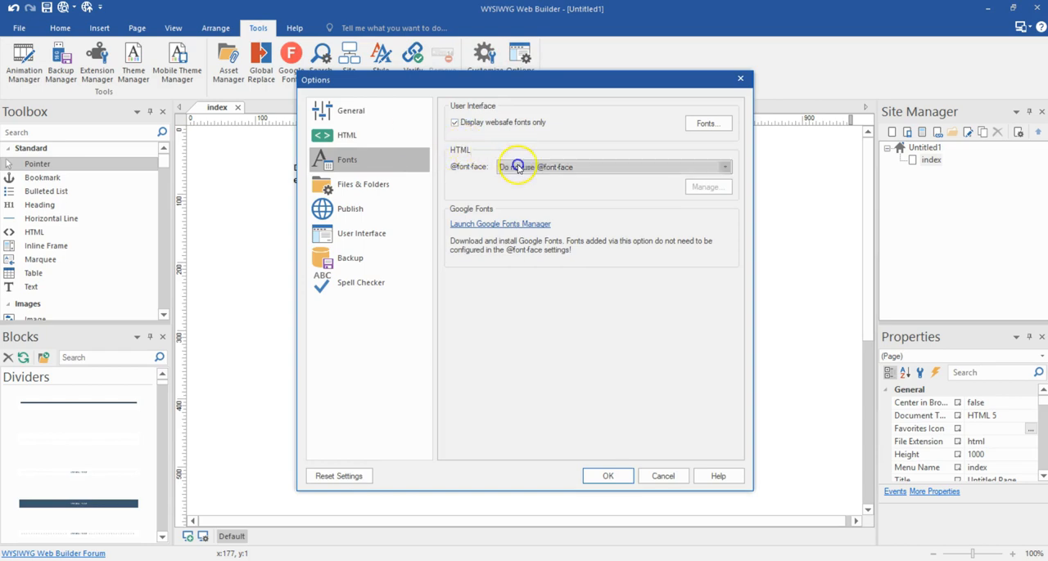
click(724, 167)
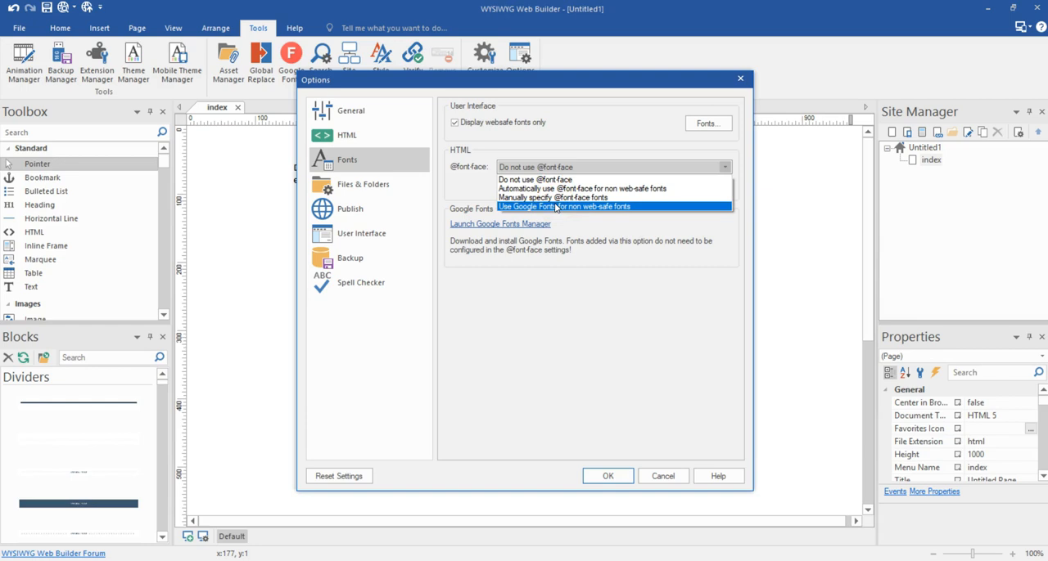
mouse_move(560, 209)
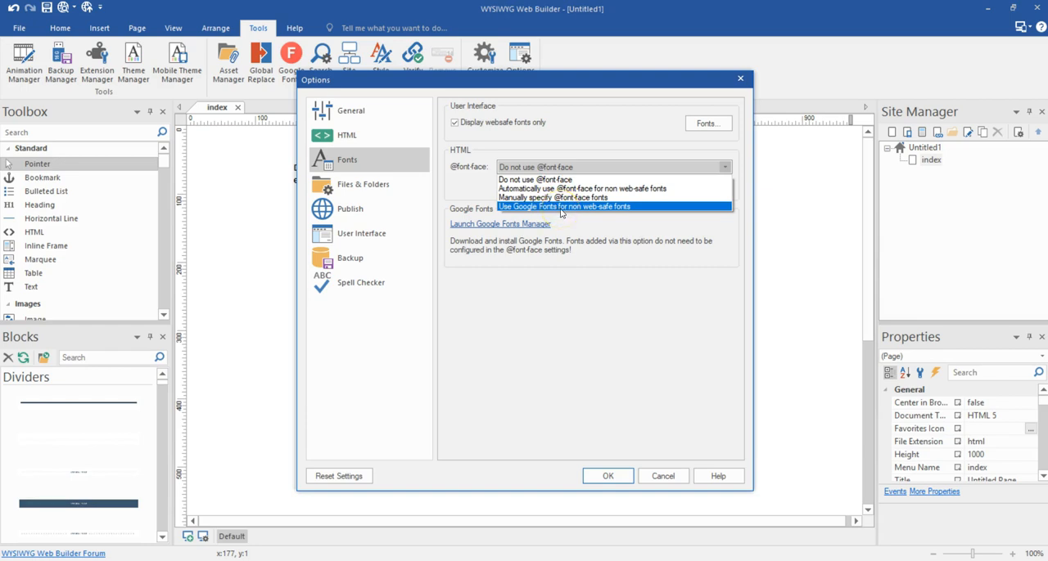
click(563, 206)
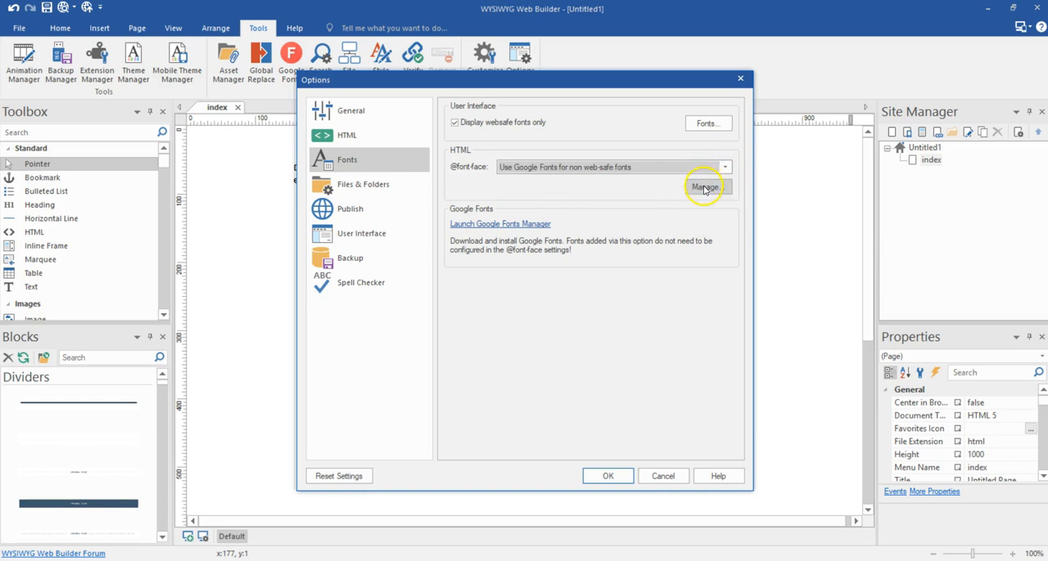
click(706, 187)
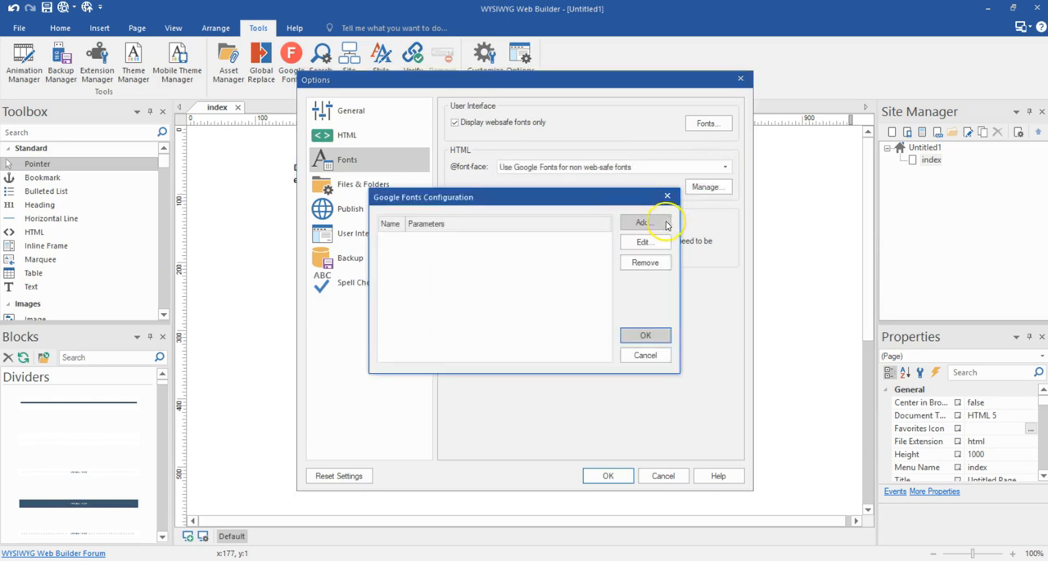
Add Open Sans as a font family and confirm the Google Fonts Configuration.
click(645, 223)
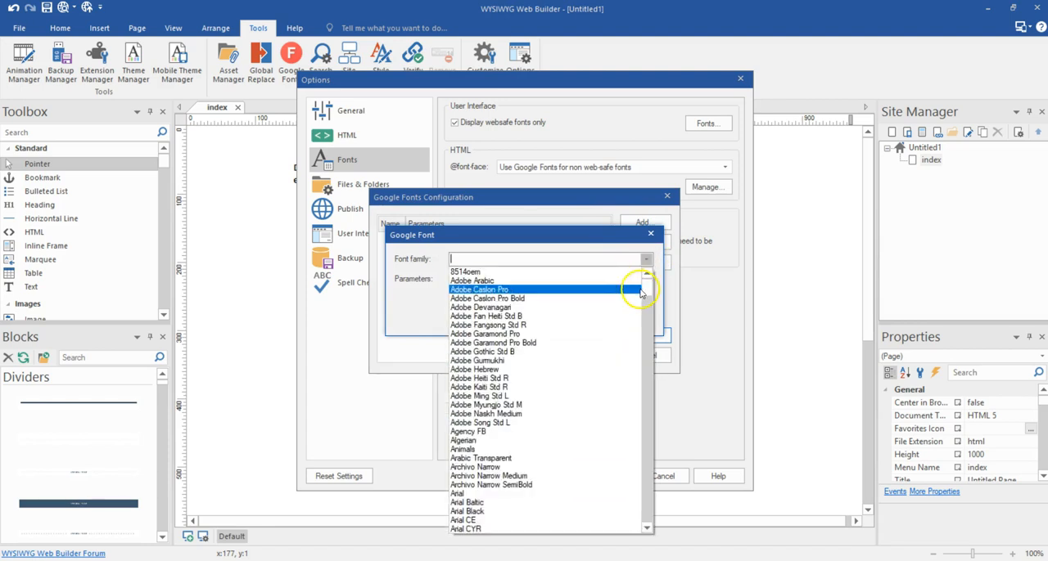
scroll(down, 3)
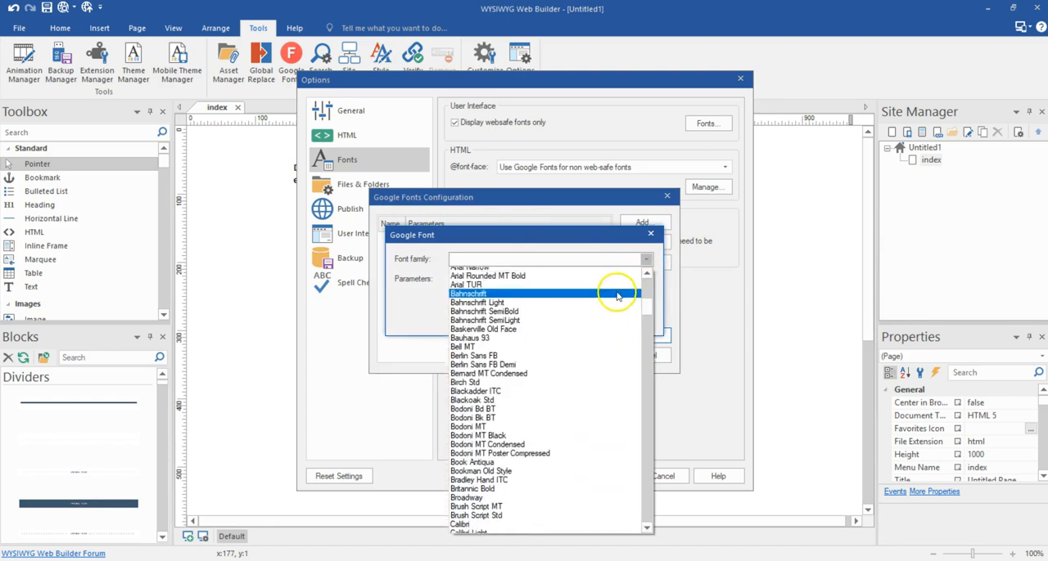
scroll(down, 3)
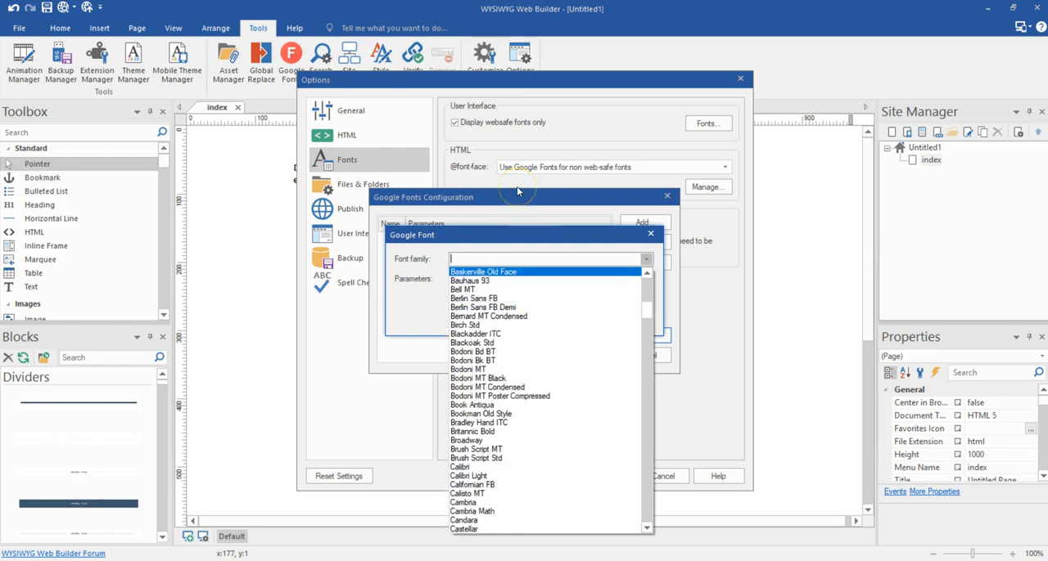
text(o)
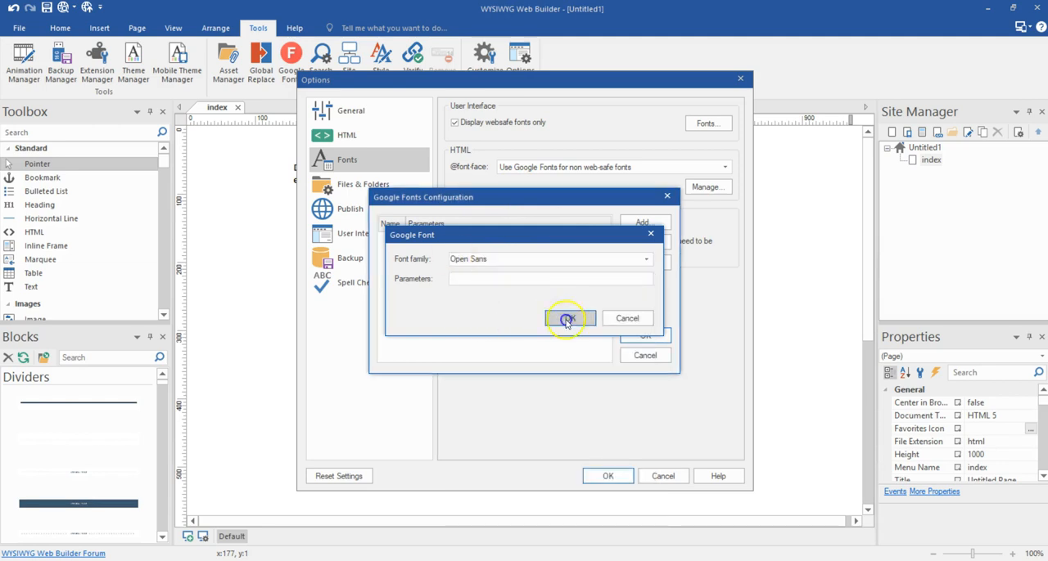
click(567, 318)
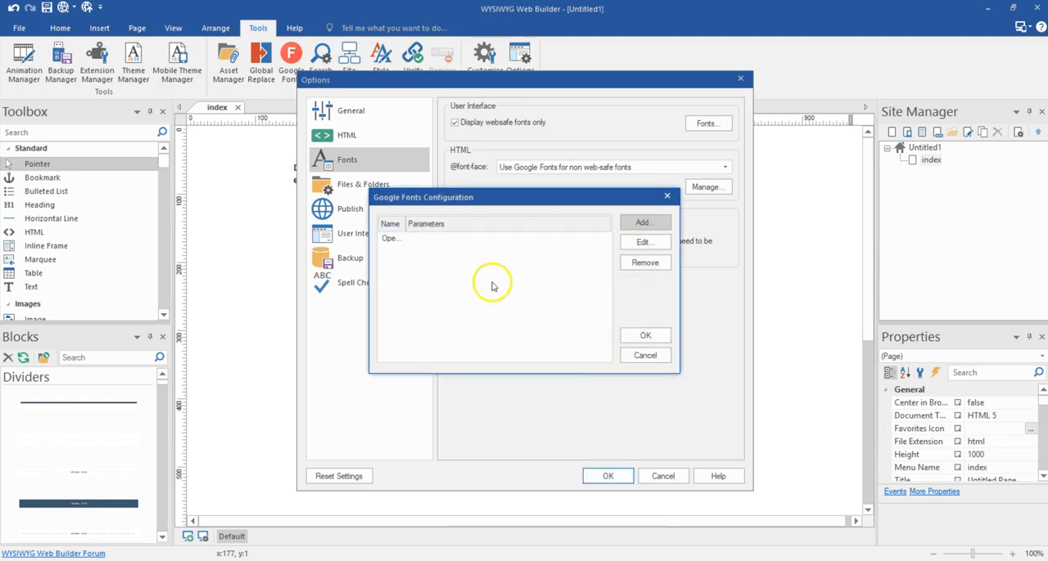
click(645, 355)
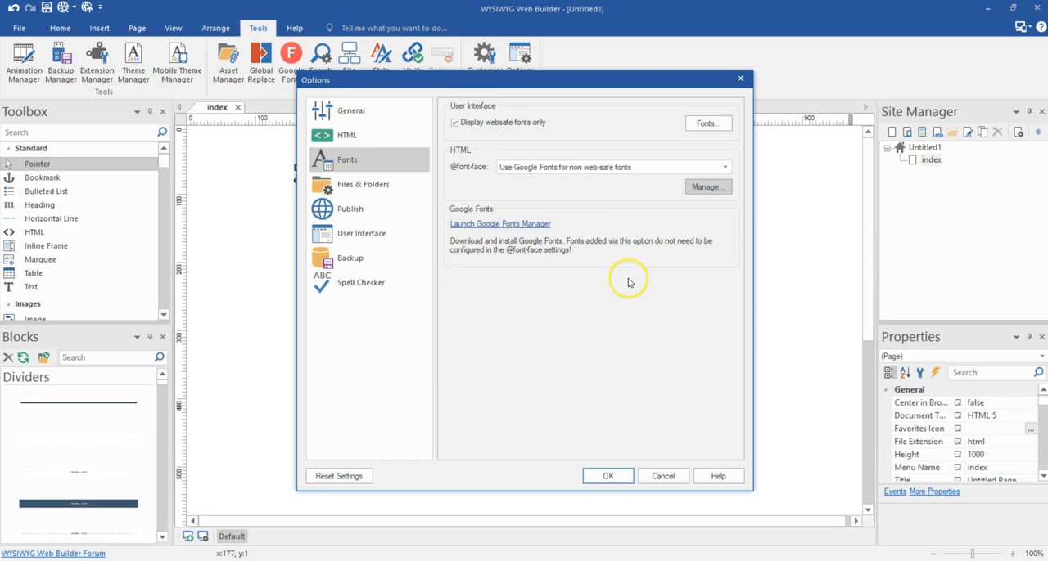
mouse_move(500, 212)
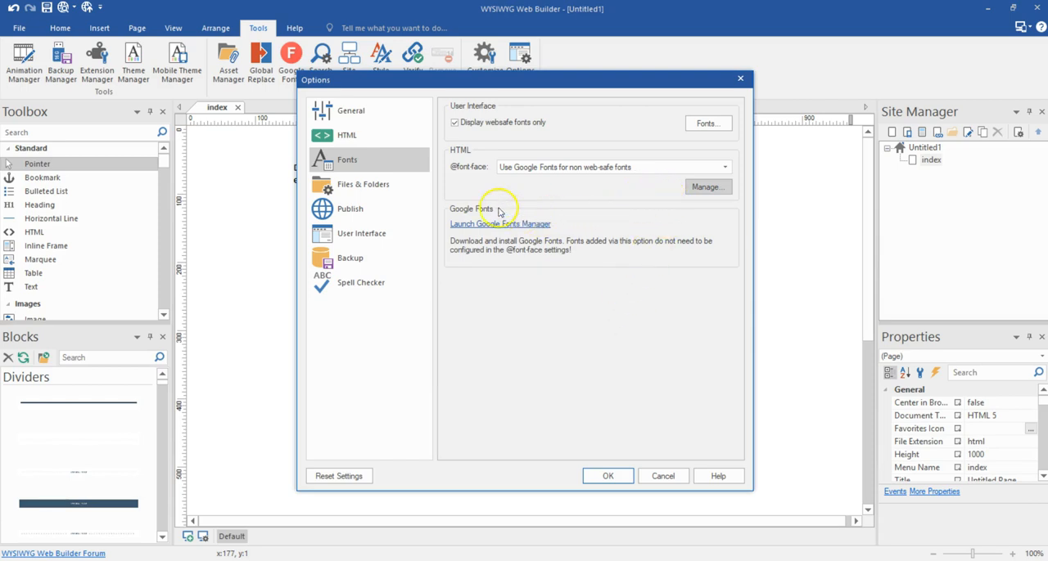
mouse_move(442, 240)
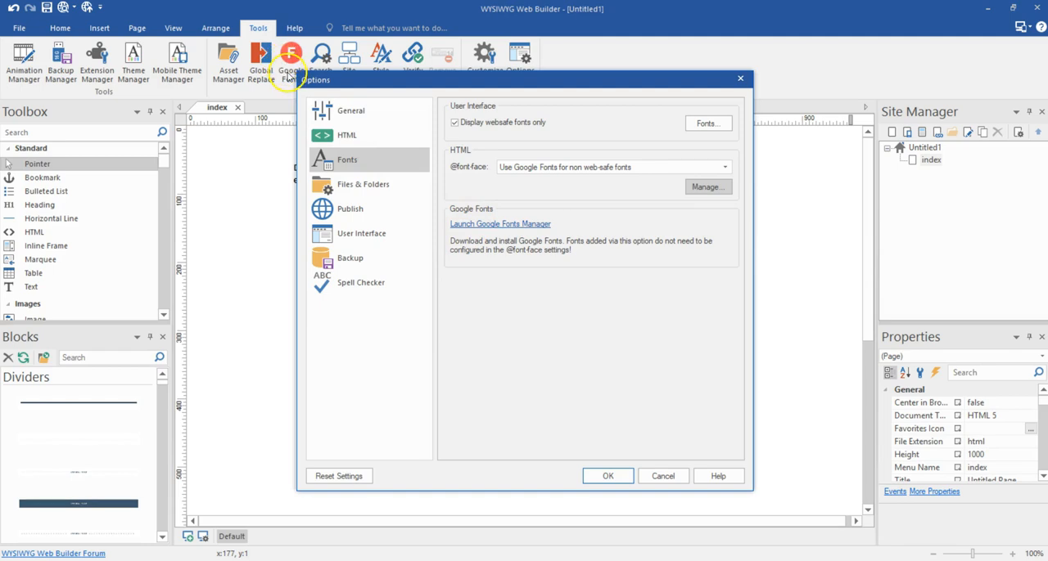
Reopen the Google Fonts Manager to confirm Open Sans is listed as installed.
click(500, 223)
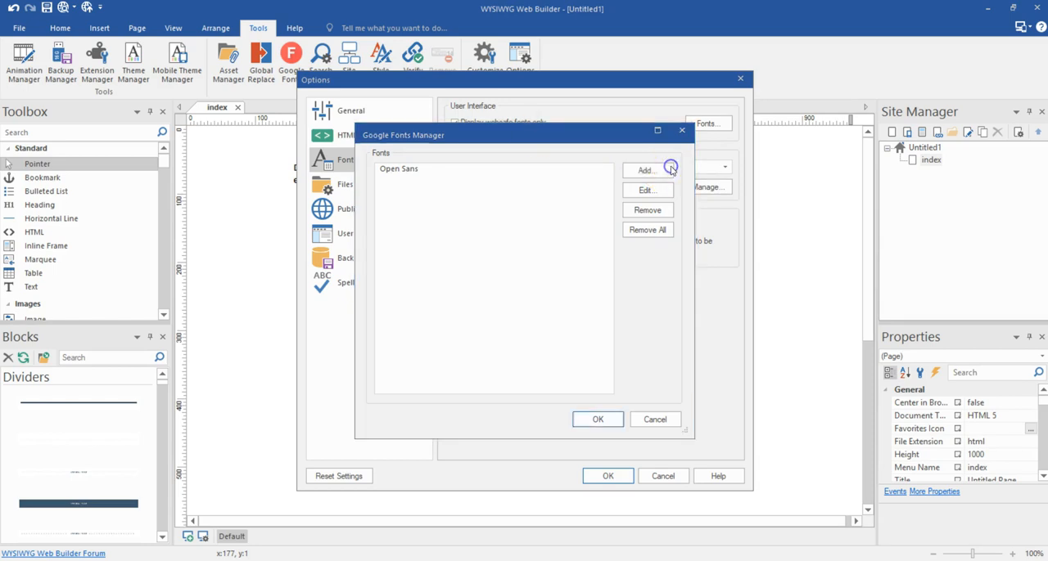
click(646, 171)
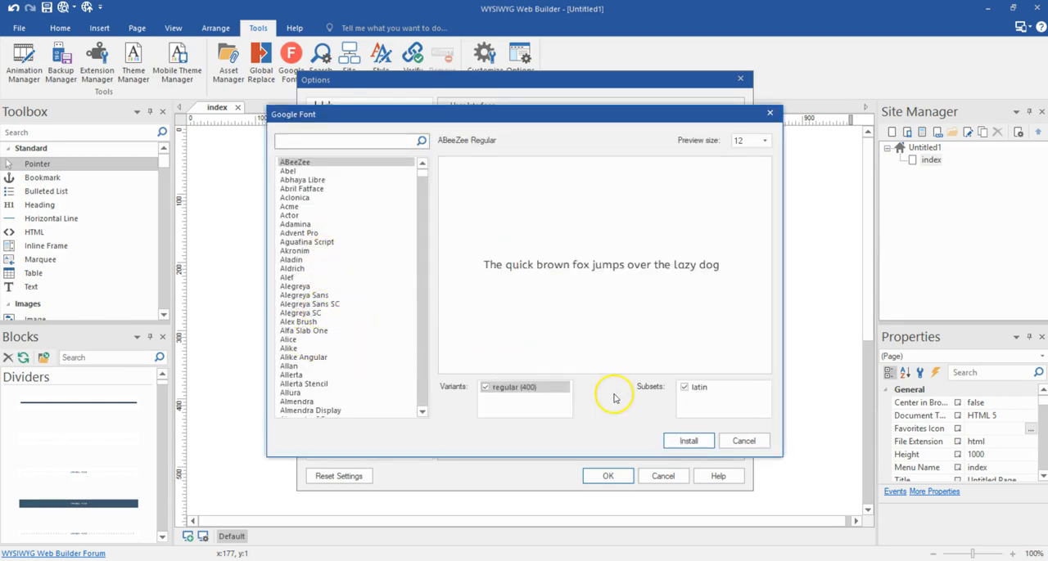
click(298, 320)
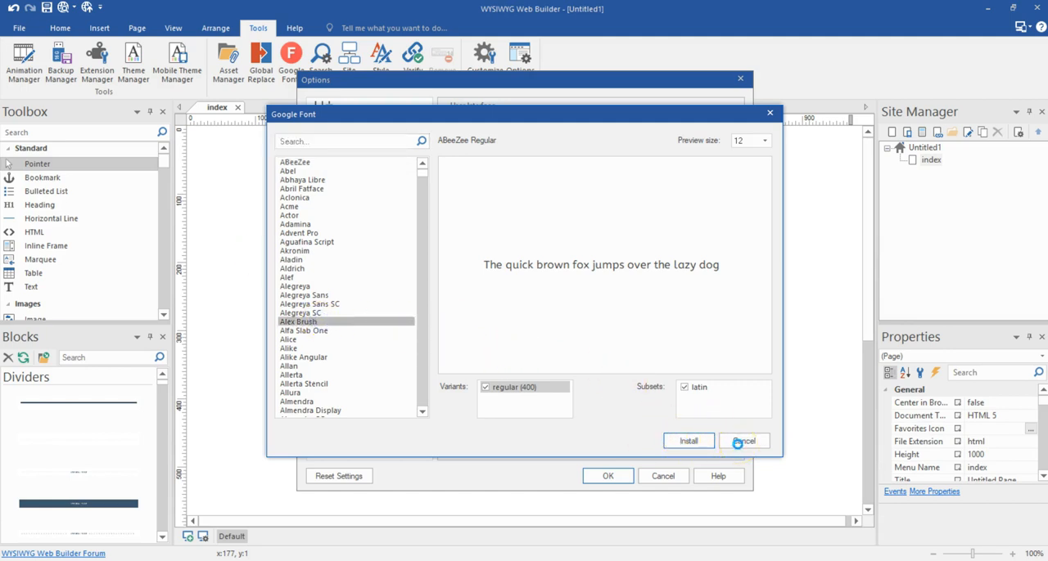
click(743, 441)
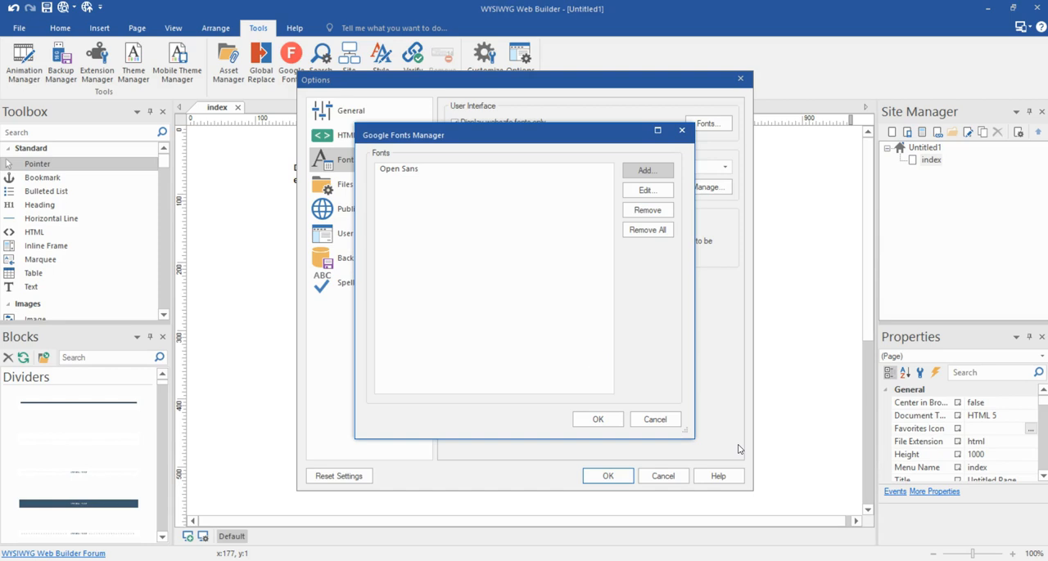